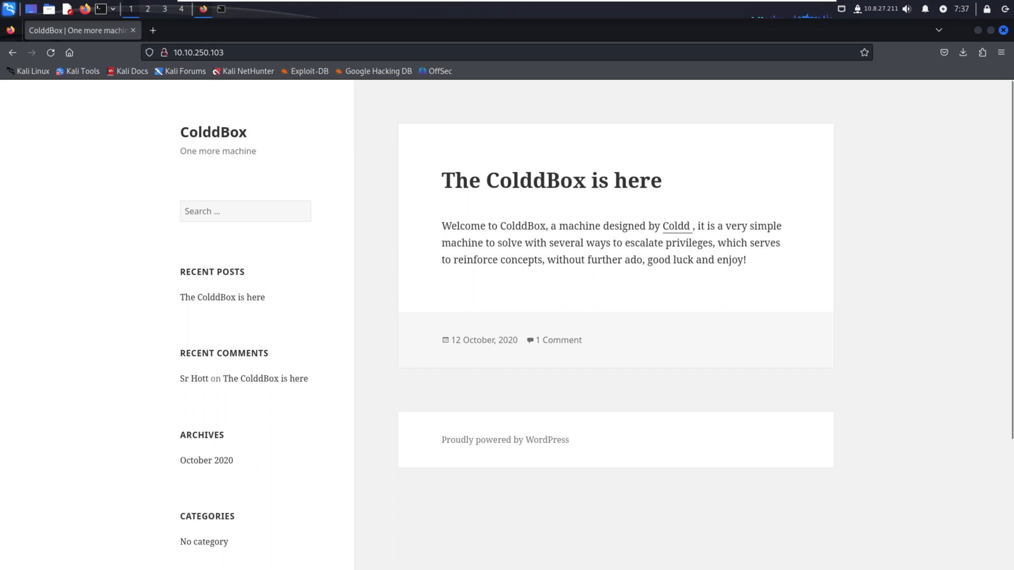
- Load 10.10.250.103/wp-admin, attempt a login, then open a new terminal tab
scroll("down", 3)
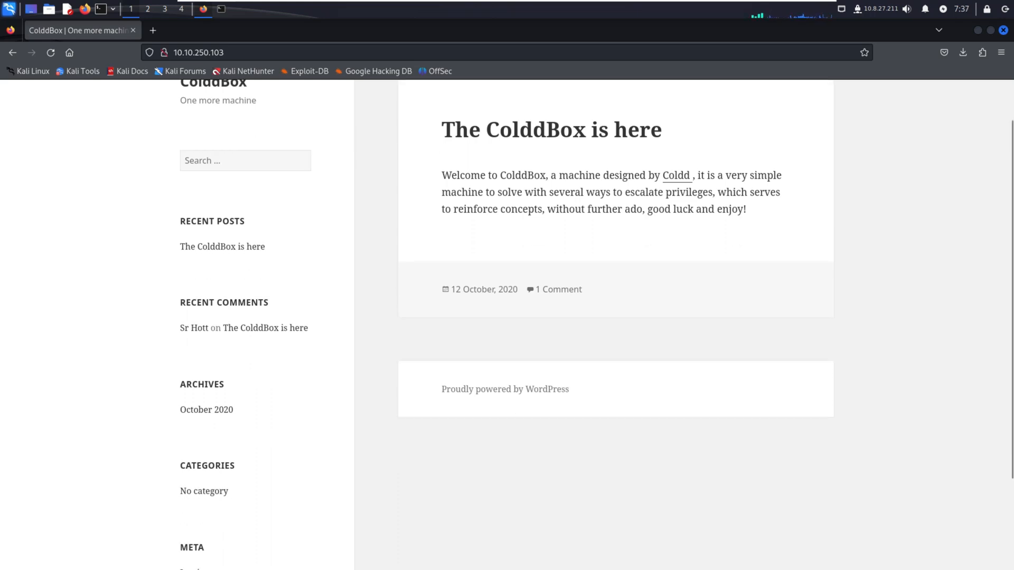
scroll("down", 3)
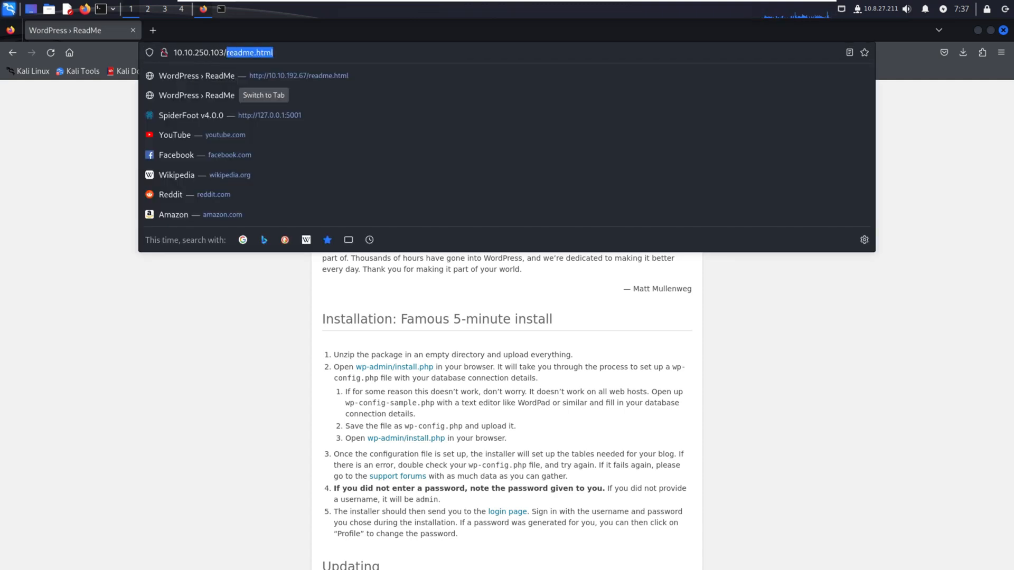
type("wp")
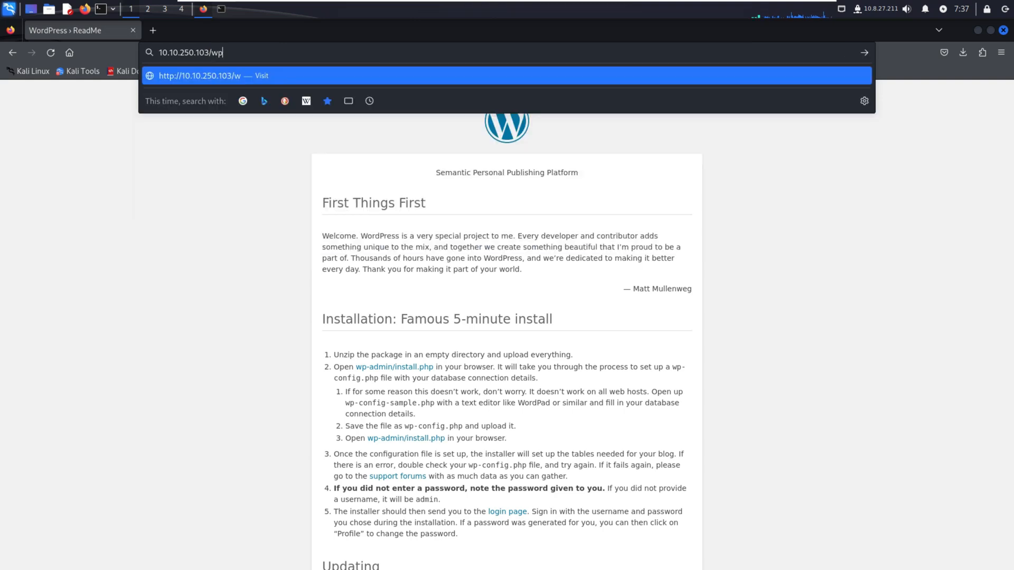
type("-admin%2F&reauth=1")
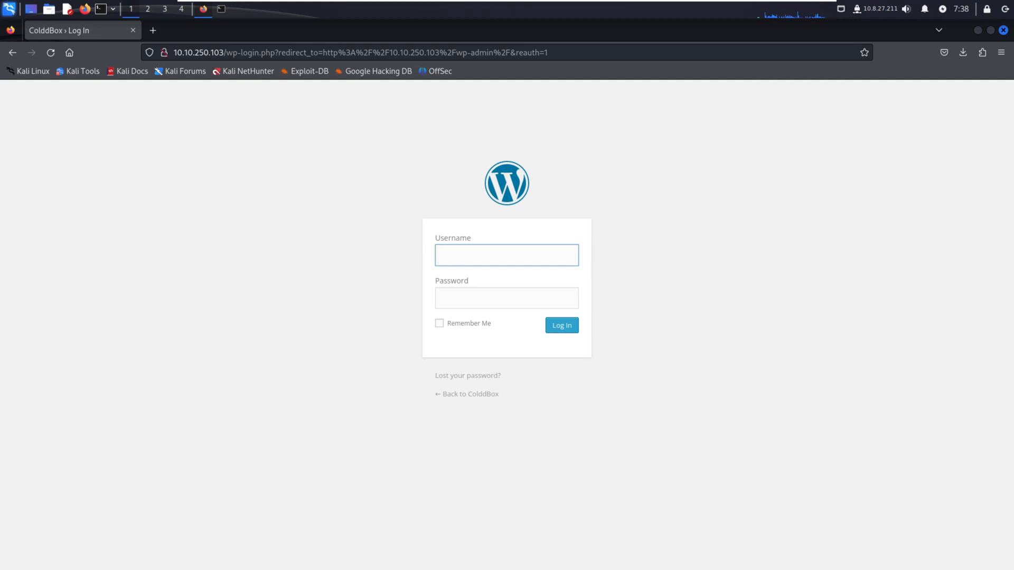
left_click(561, 325)
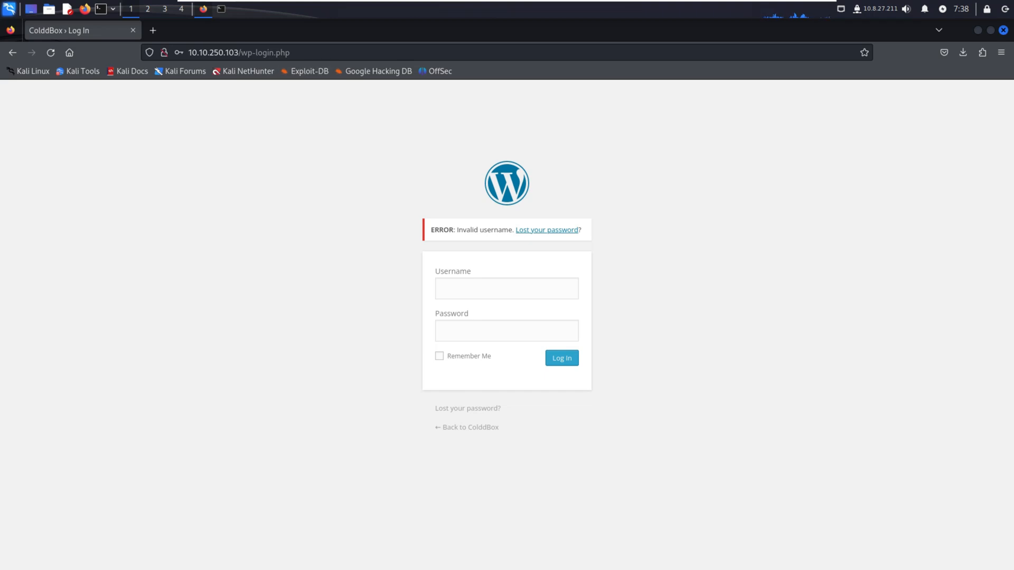
left_click(239, 52)
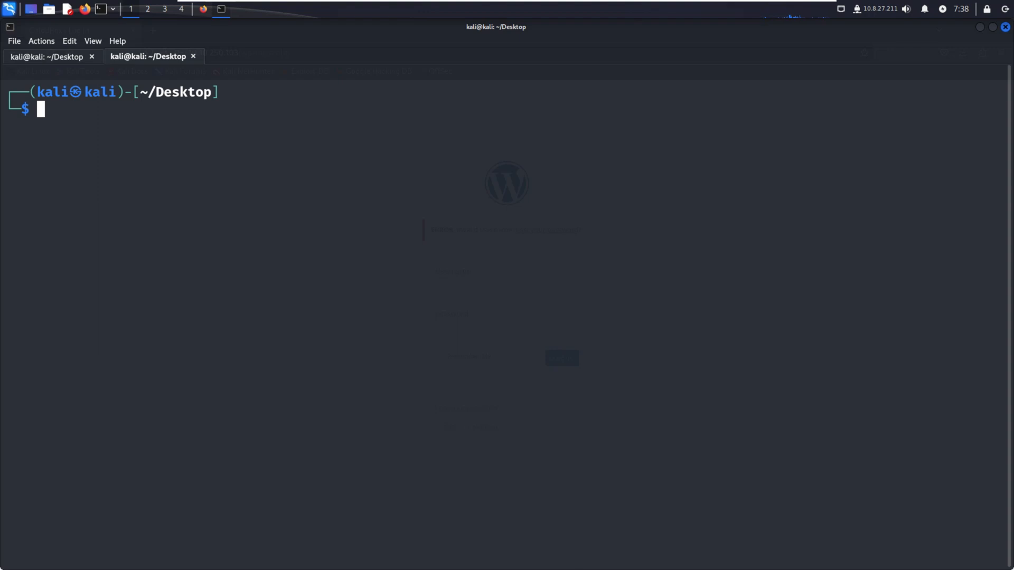
type("wpscan --url http://10.10.250.103/")
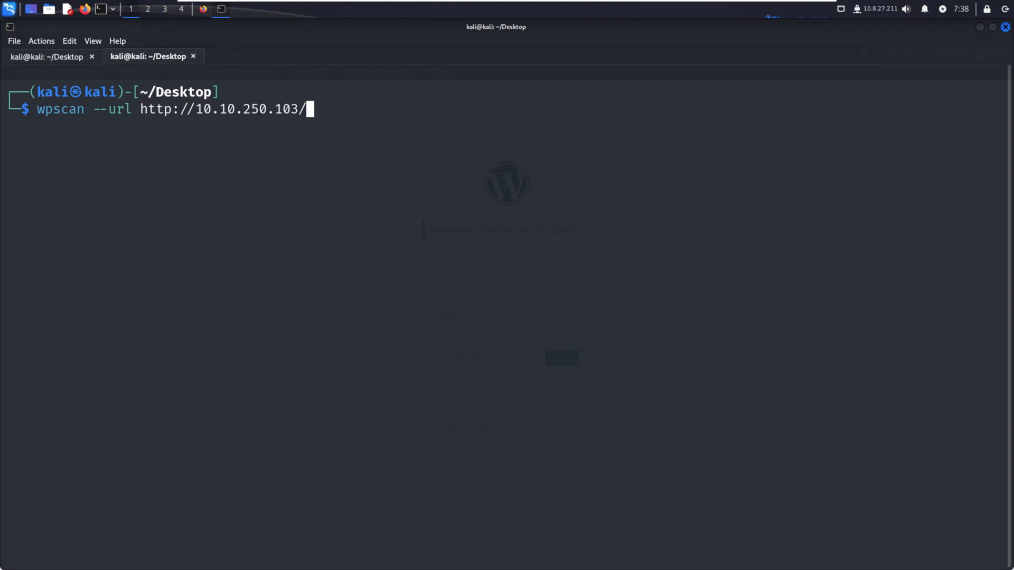
type("-e")
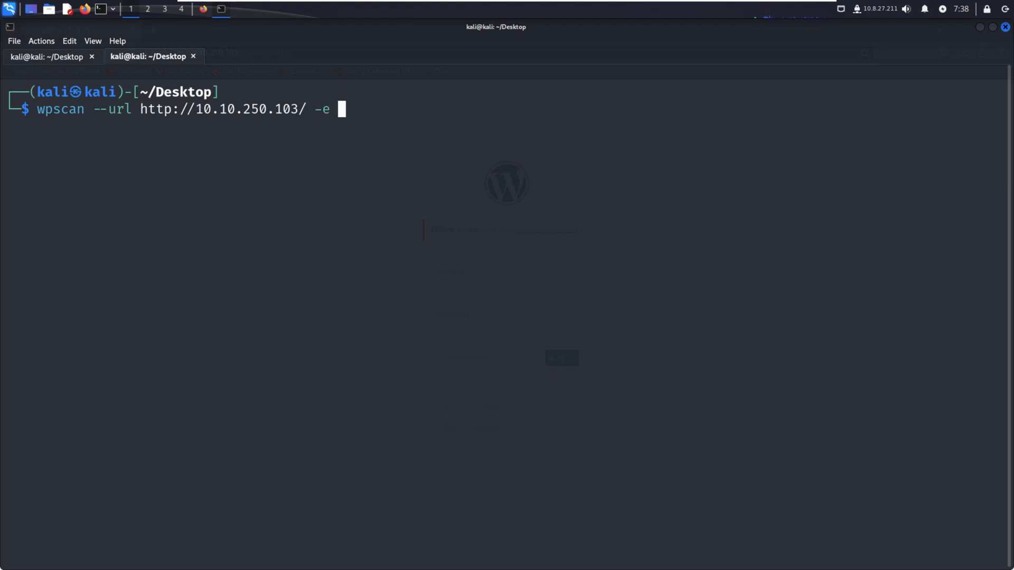
type("u")
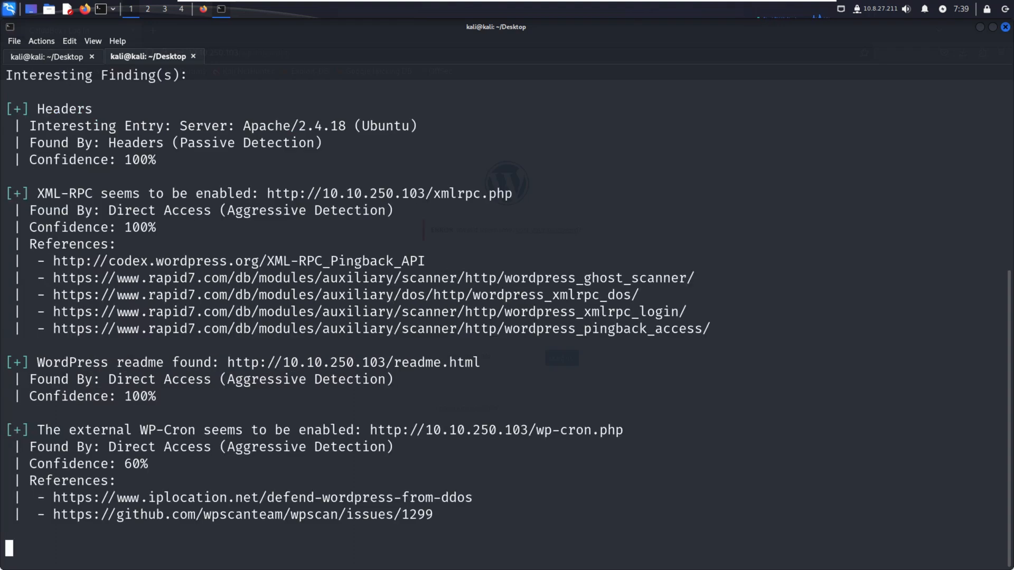
- Review the scan output, highlighting the readme finding and selecting username c0ldd
scroll("down", 3)
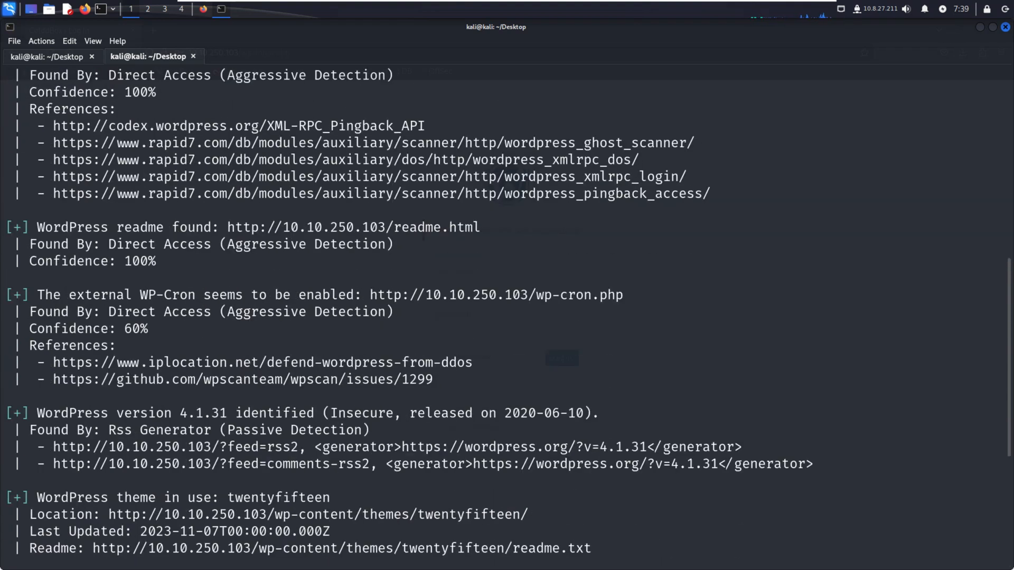
left_click_drag(37, 227, 266, 227)
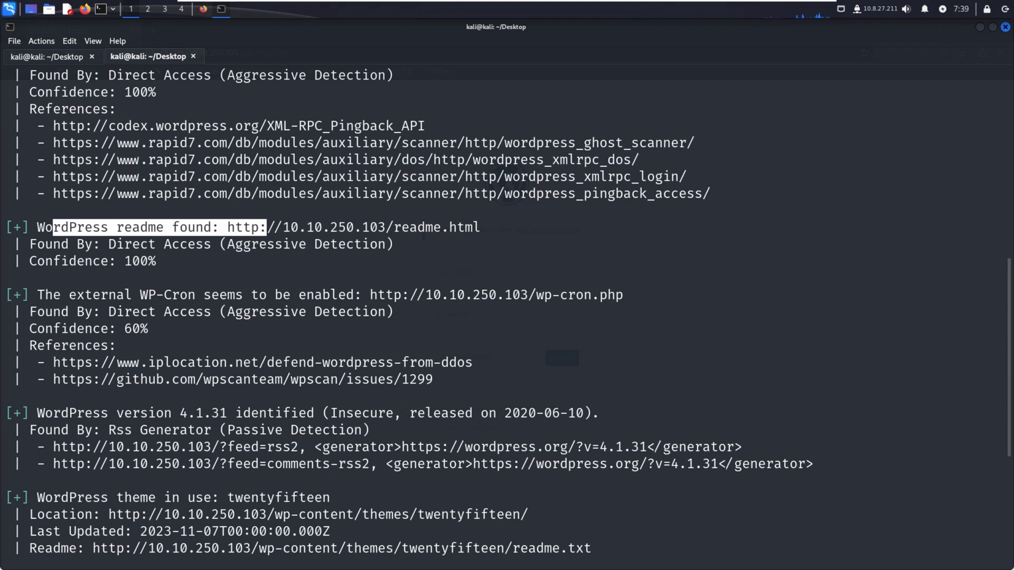
scroll("down", 3)
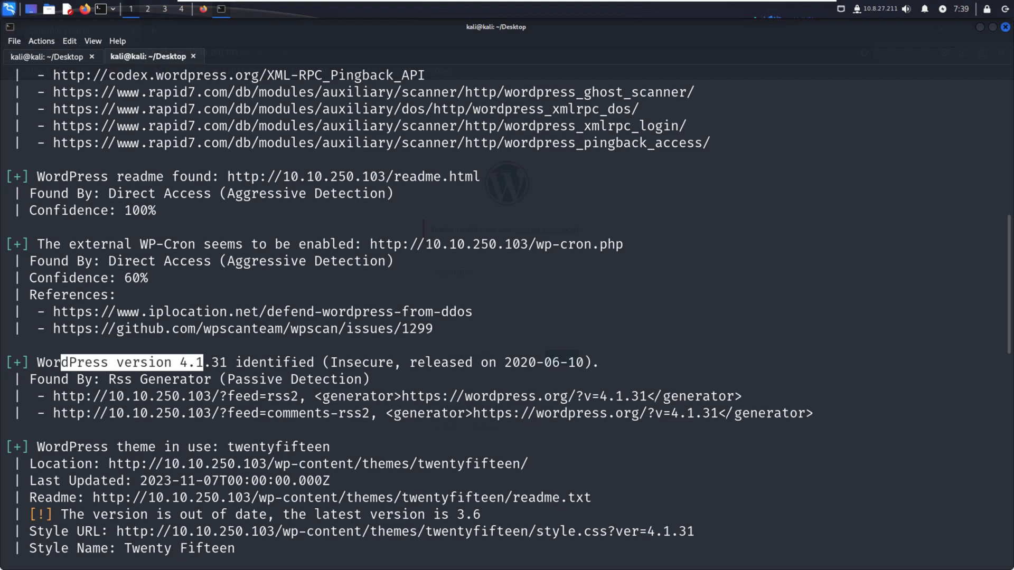
scroll("down", 3)
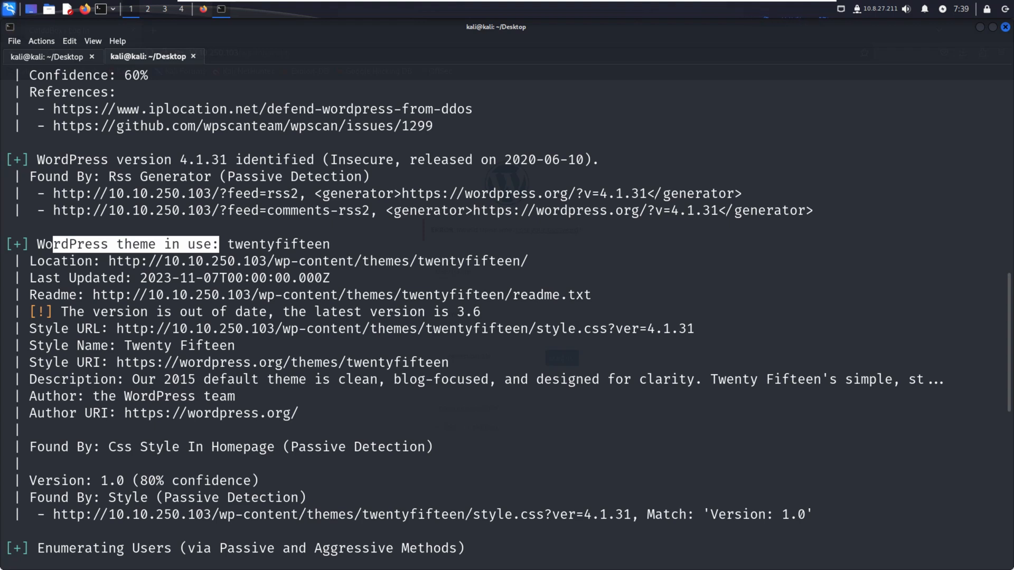
scroll("down", 3)
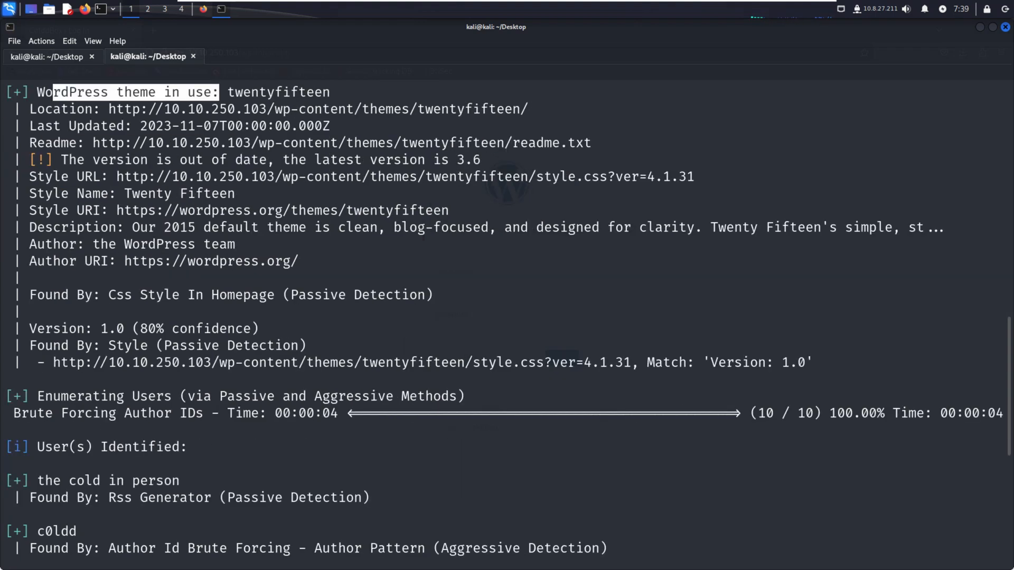
scroll("down", 3)
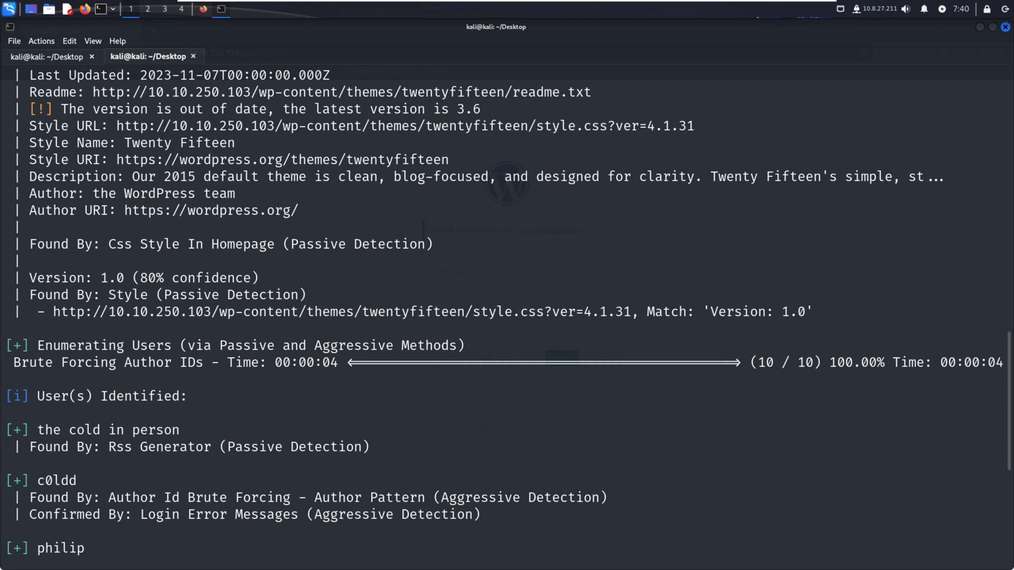
double_click(55, 480)
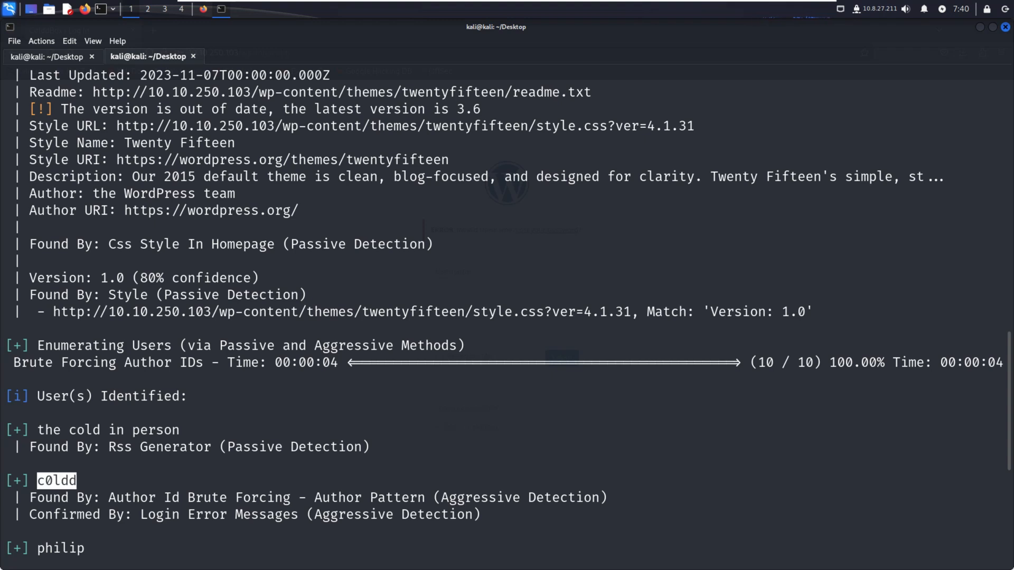
scroll("down", 3)
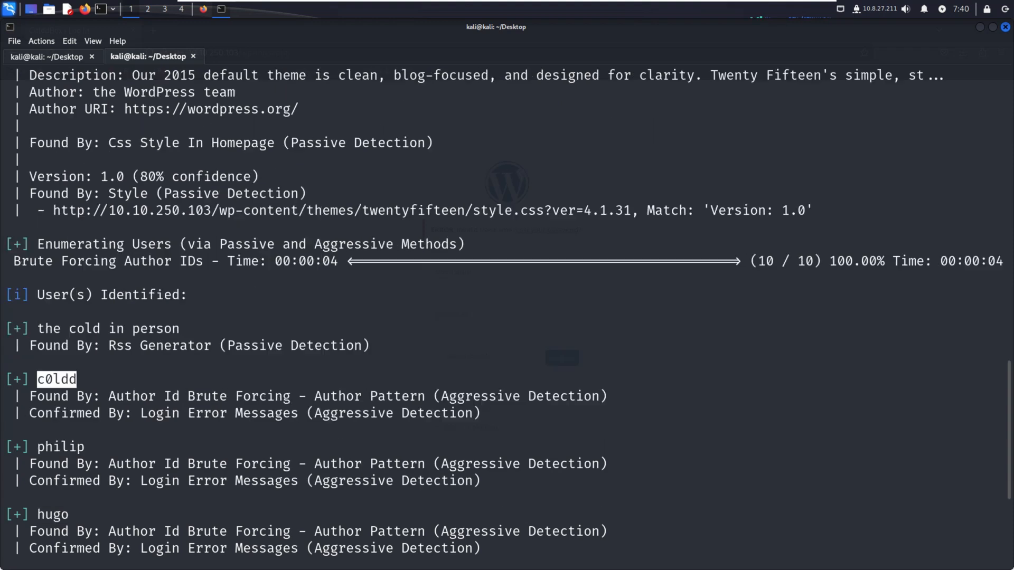
scroll("down", 3)
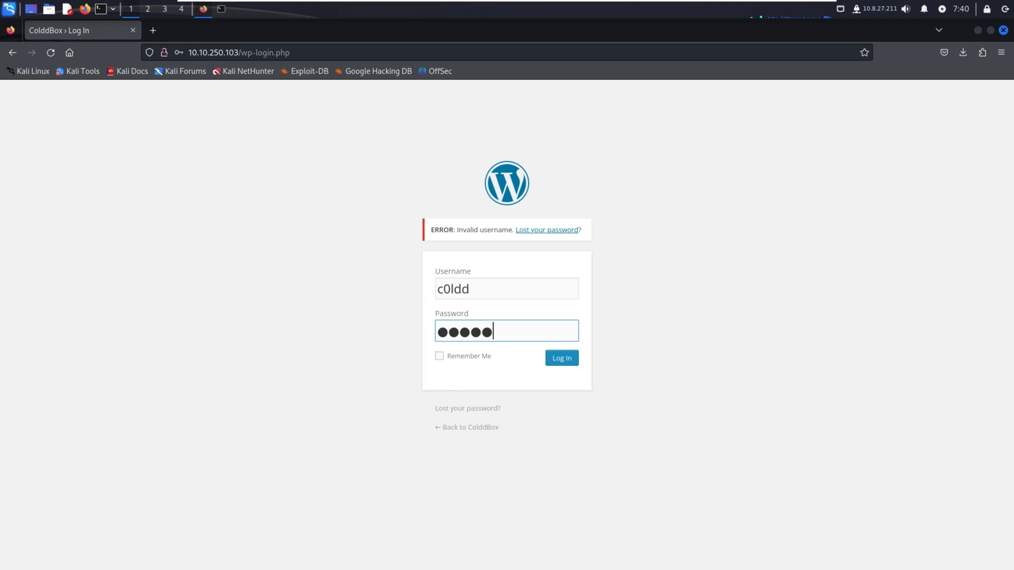
- Submit a login as c0ldd and note the incorrect-password error
left_click(561, 357)
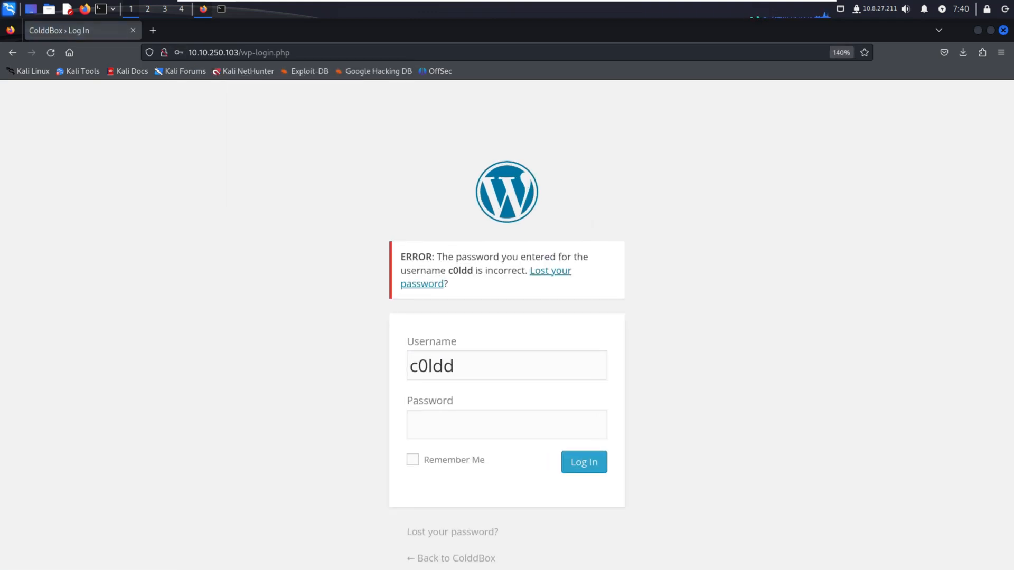
left_click_drag(404, 256, 472, 270)
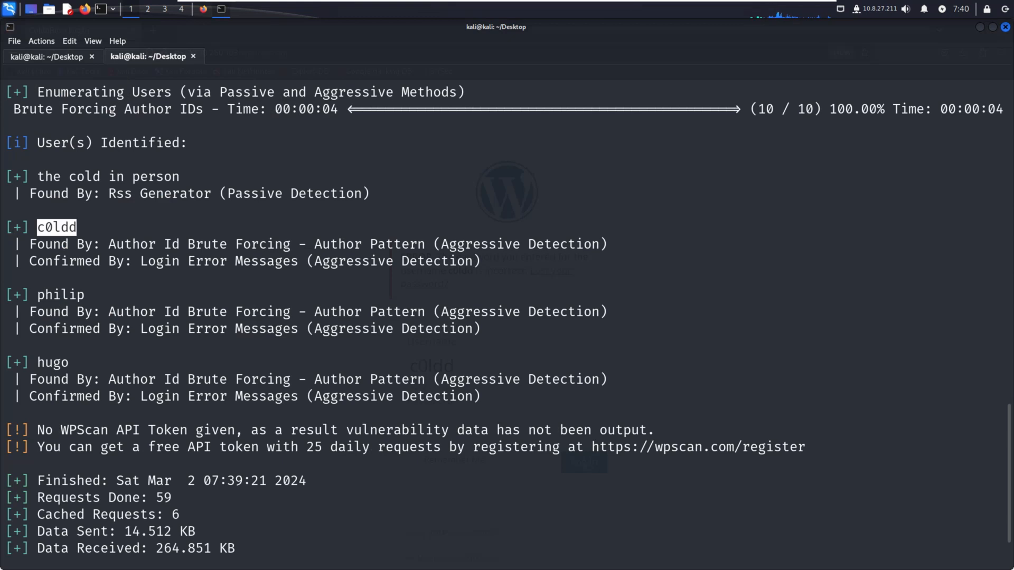
- Scroll to the end of the WPScan output listing c0ldd, philip and hugo
scroll("down", 3)
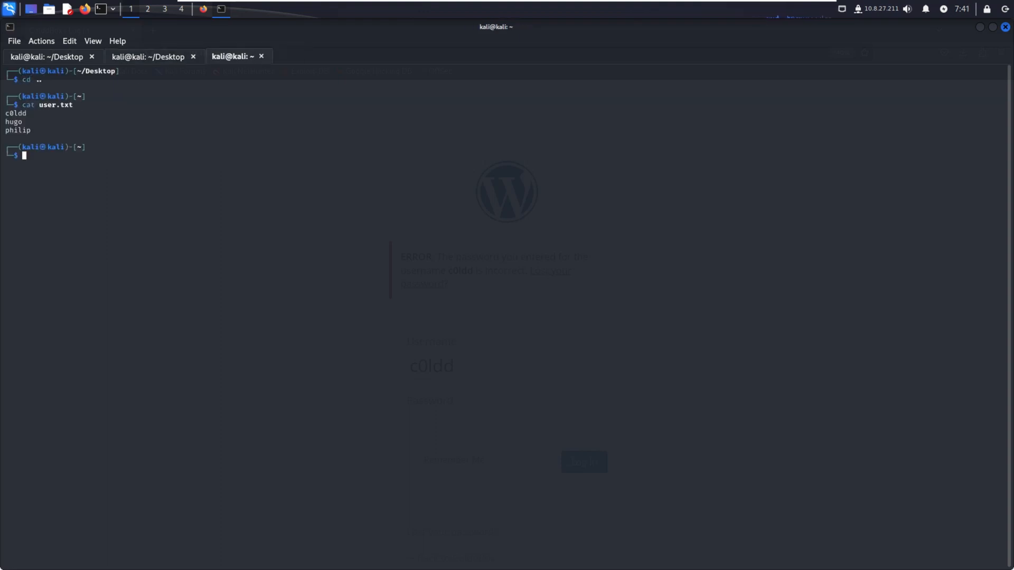
- Type clear after viewing the three usernames in user.txt
type("clear")
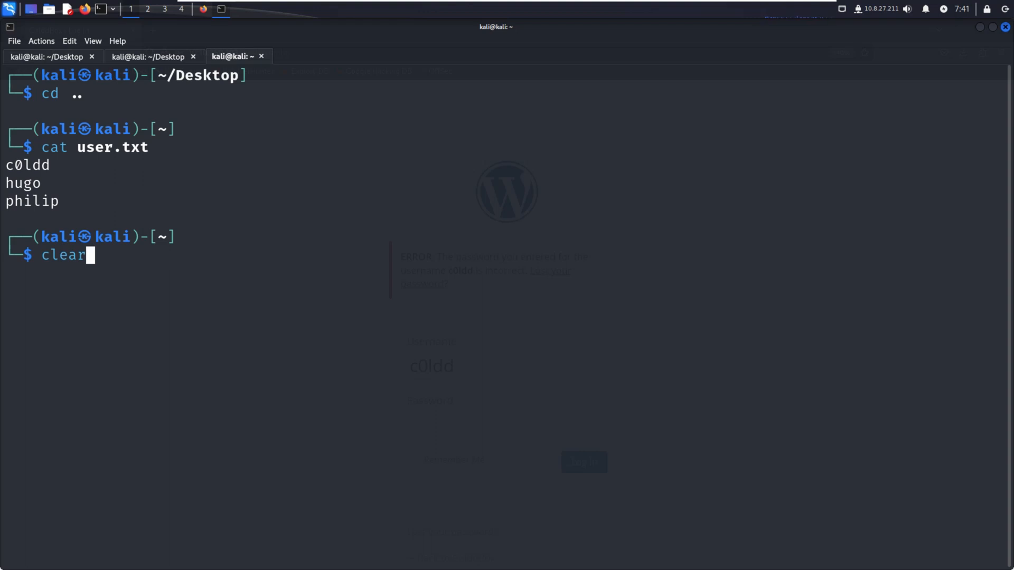
- In the Desktop tab, add -u ../user.txt -p to the wpscan command
left_click(149, 56)
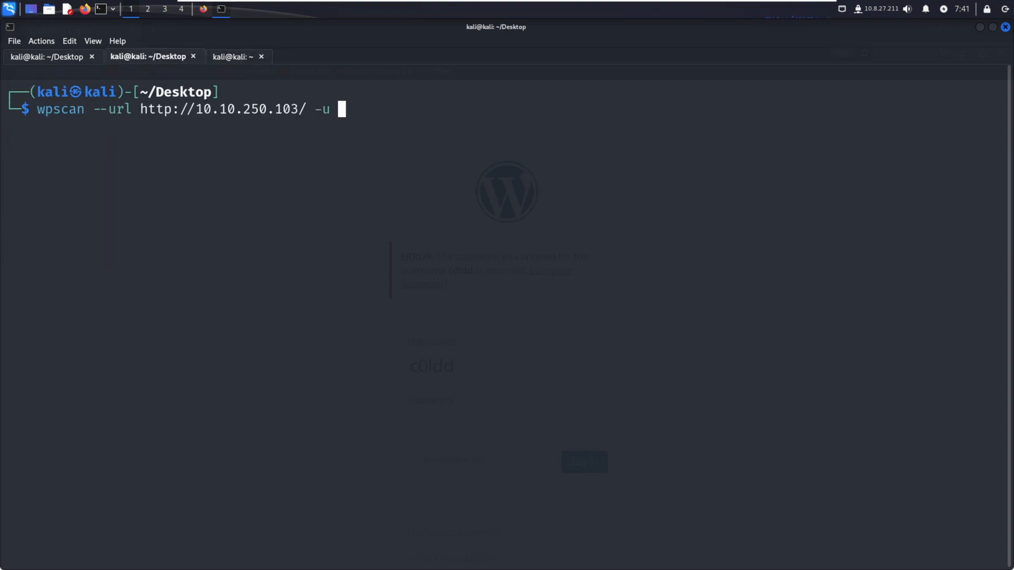
type("us")
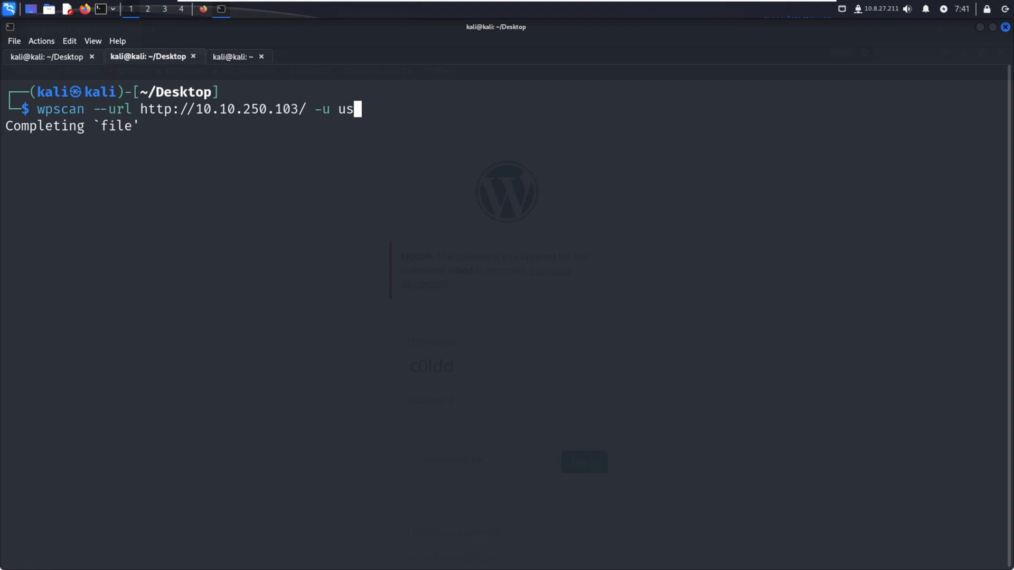
key("BackSpace")
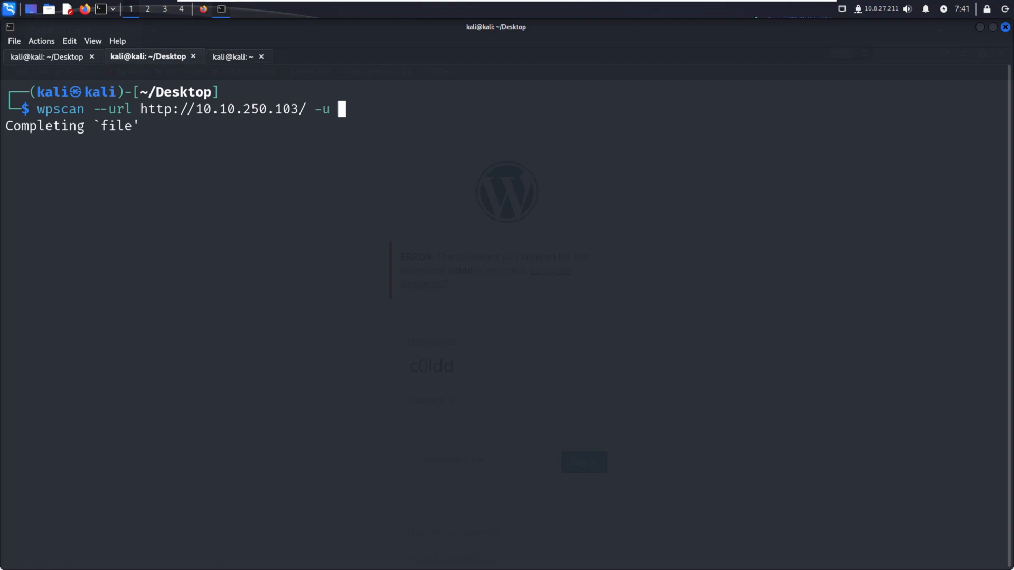
type("../user.txt")
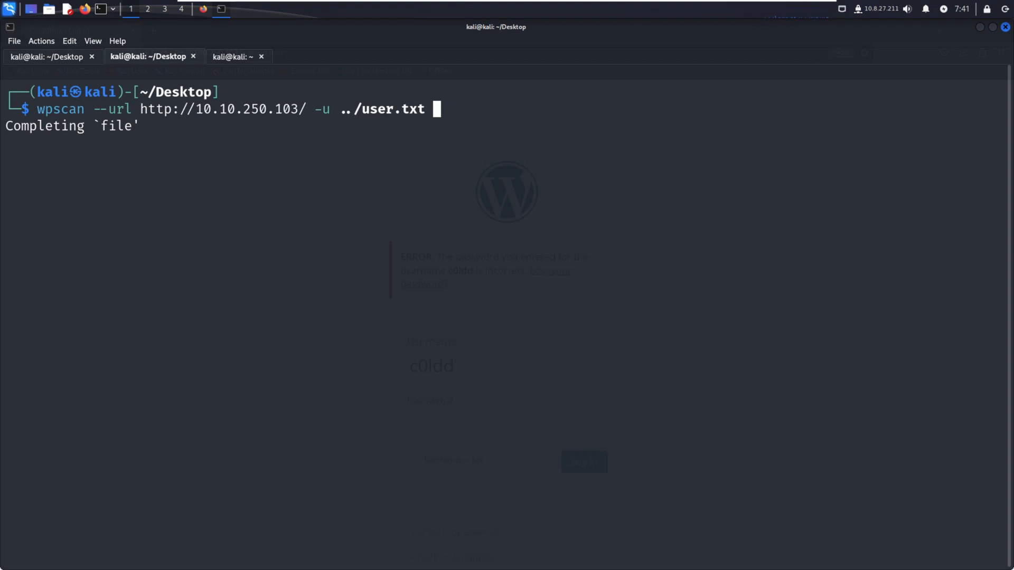
type("-")
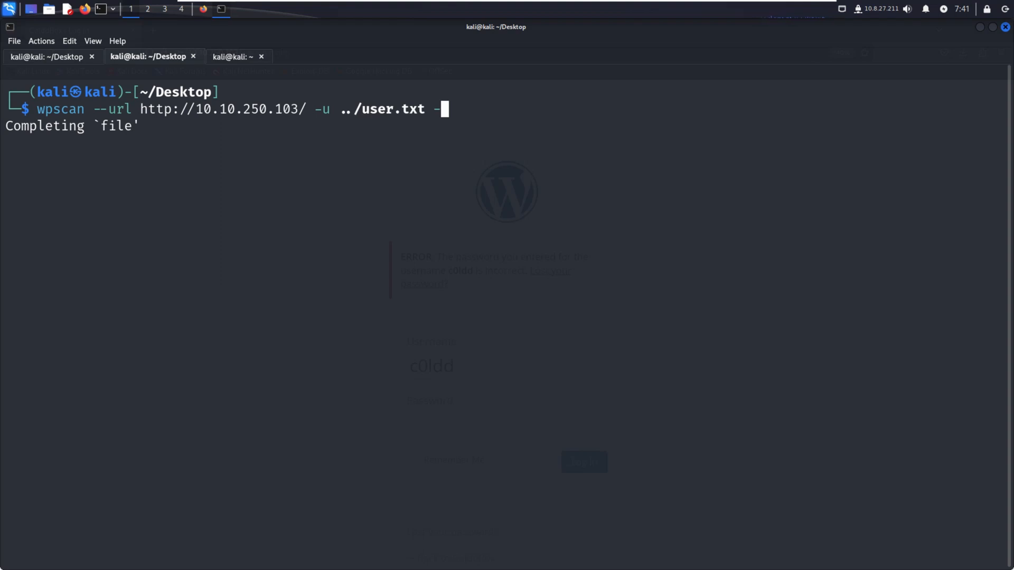
type("p")
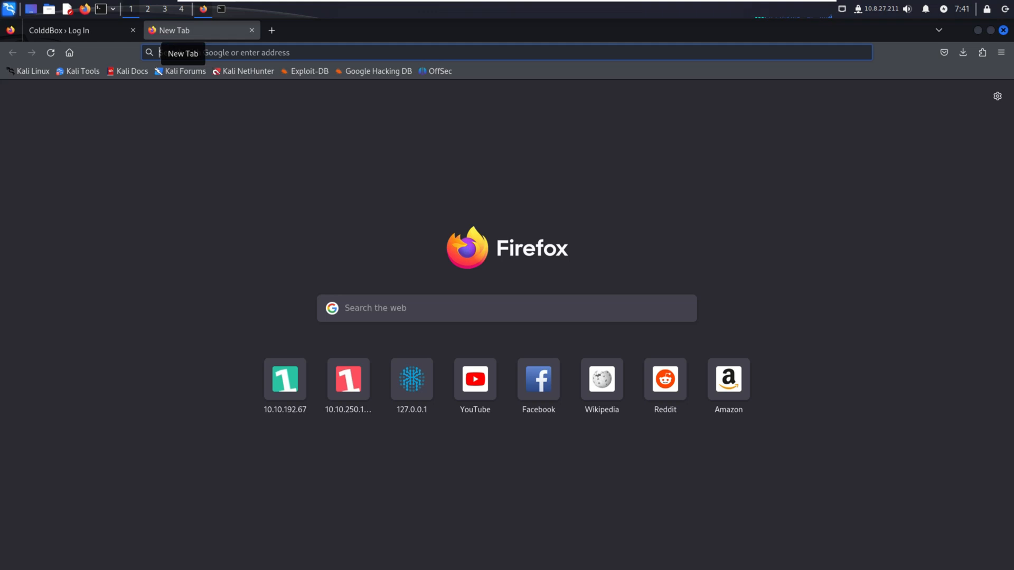
- Search the web for the rockyou wordlist
type("rockyou")
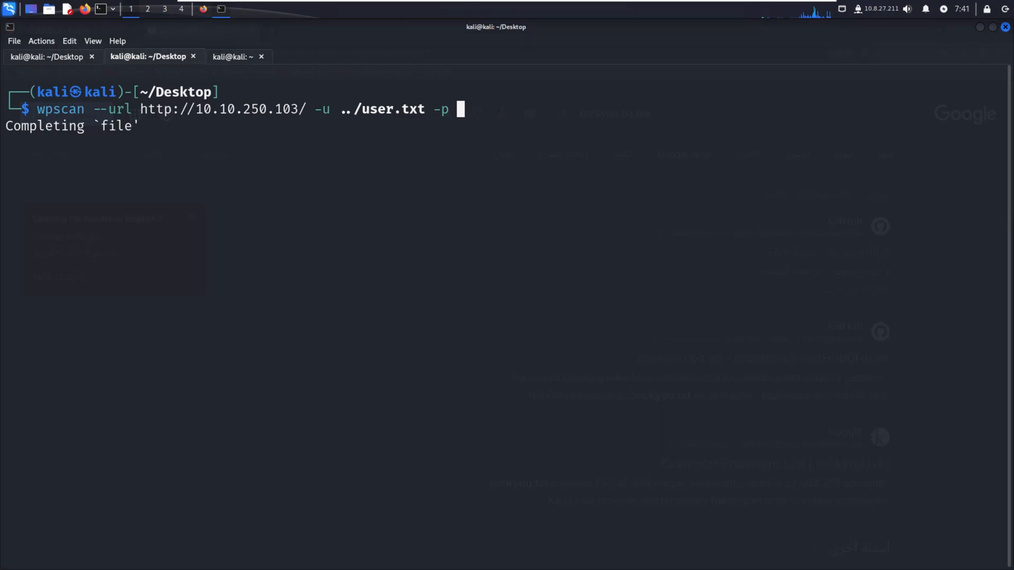
- Enter the rockyou wordlist path from the parent folder after -p and launch the attack
type("rocky")
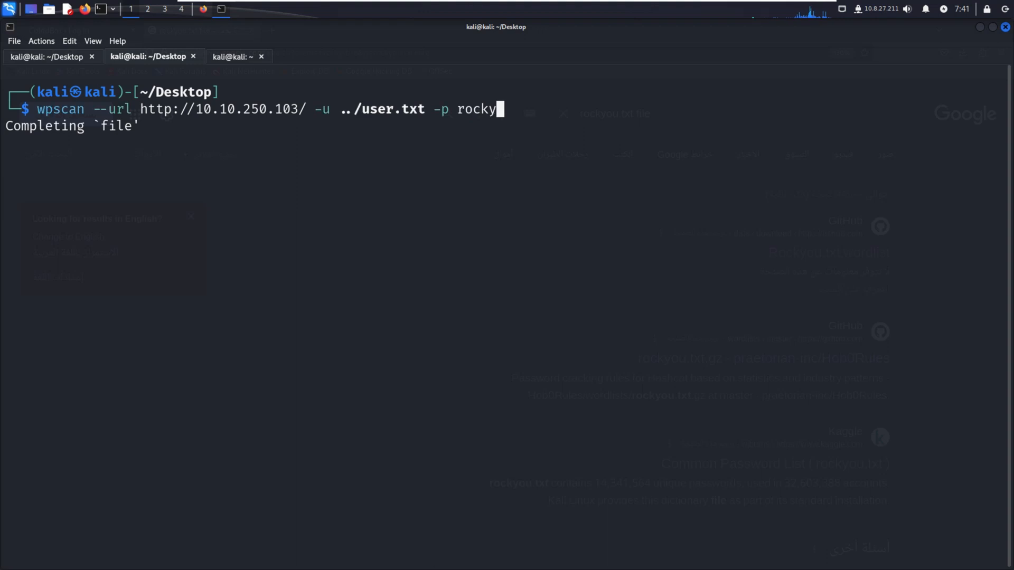
key("BackSpace")
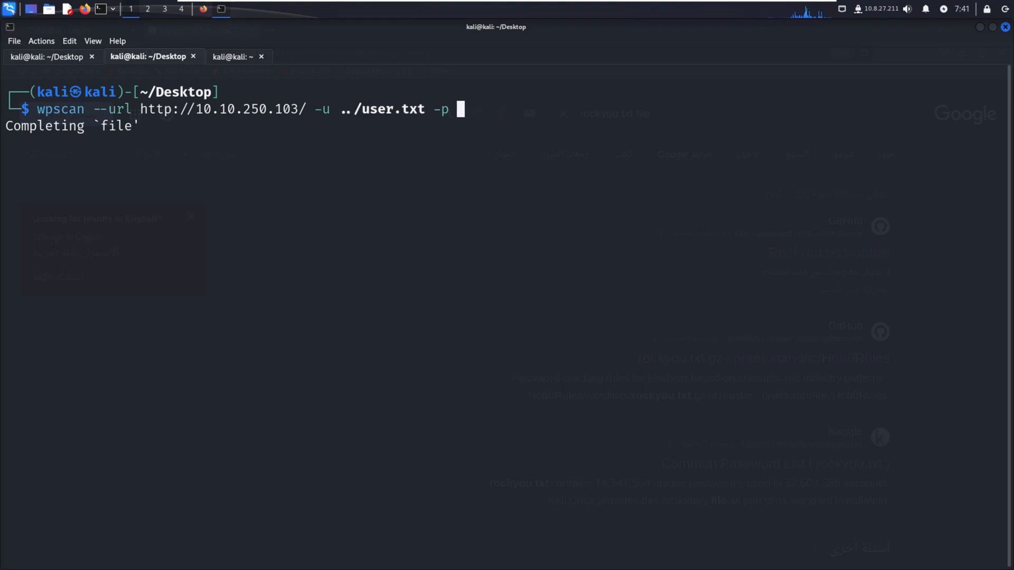
type("..")
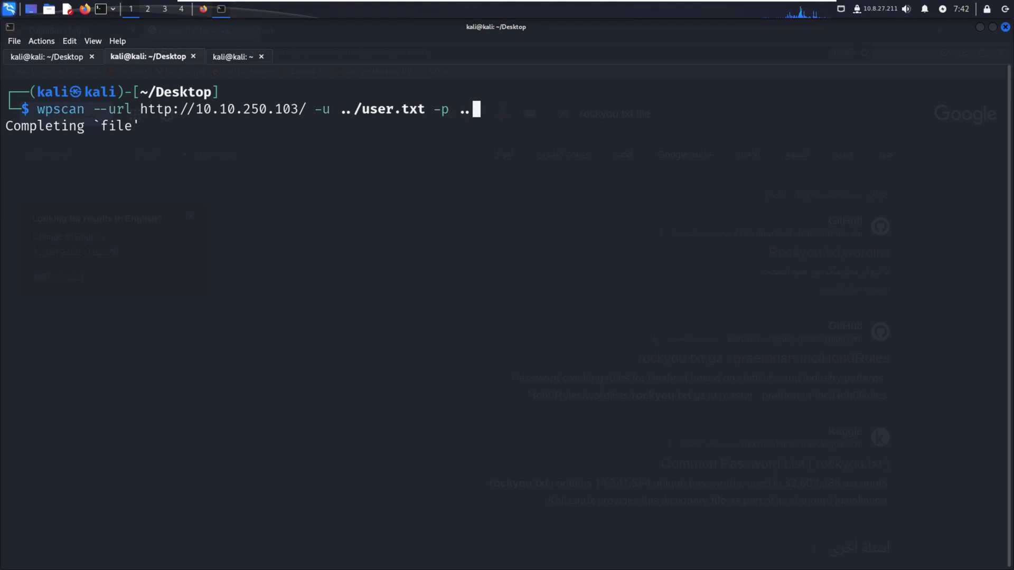
type("/D")
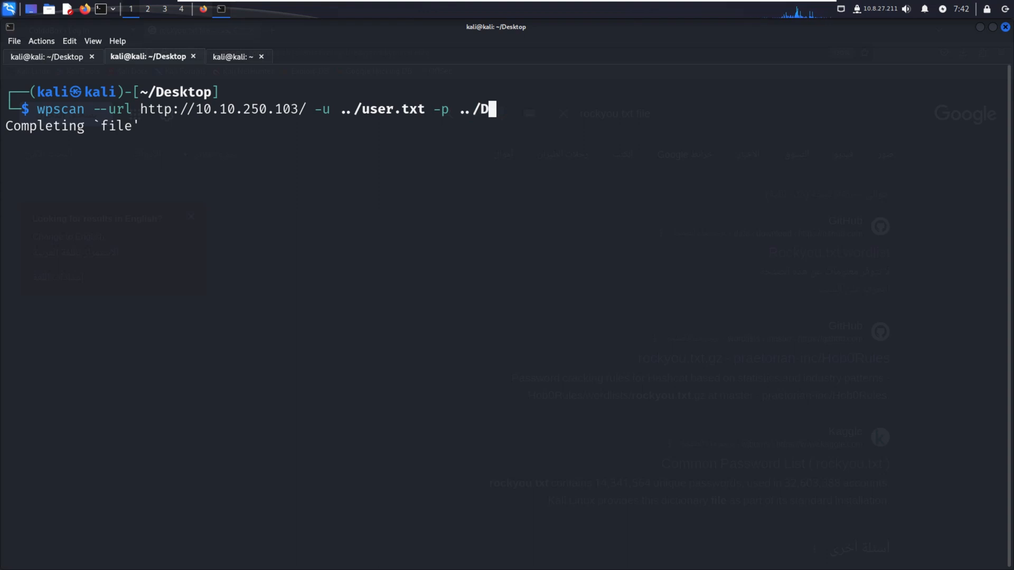
key("Tab")
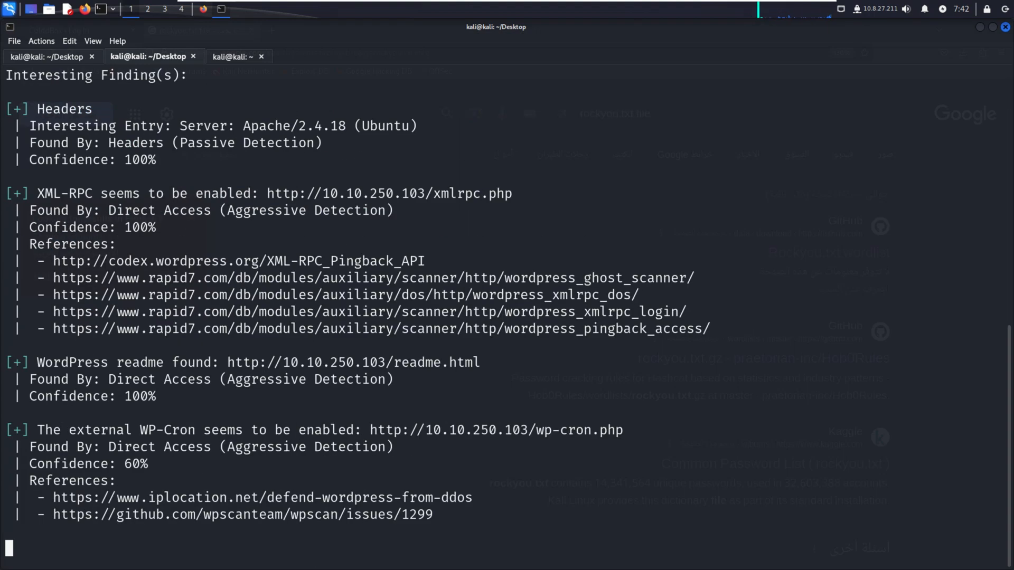
- Scroll through the running WPScan output for Apache, XML-RPC and WP-Cron findings
scroll("down", 3)
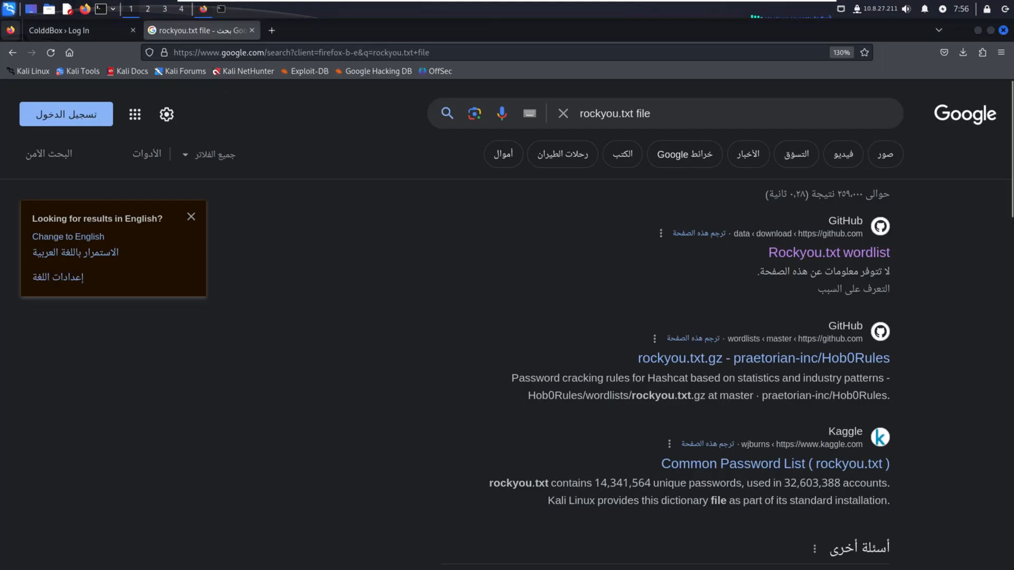
- Log in to ColddBox WordPress as c0ldd using the recovered password
left_click(71, 31)
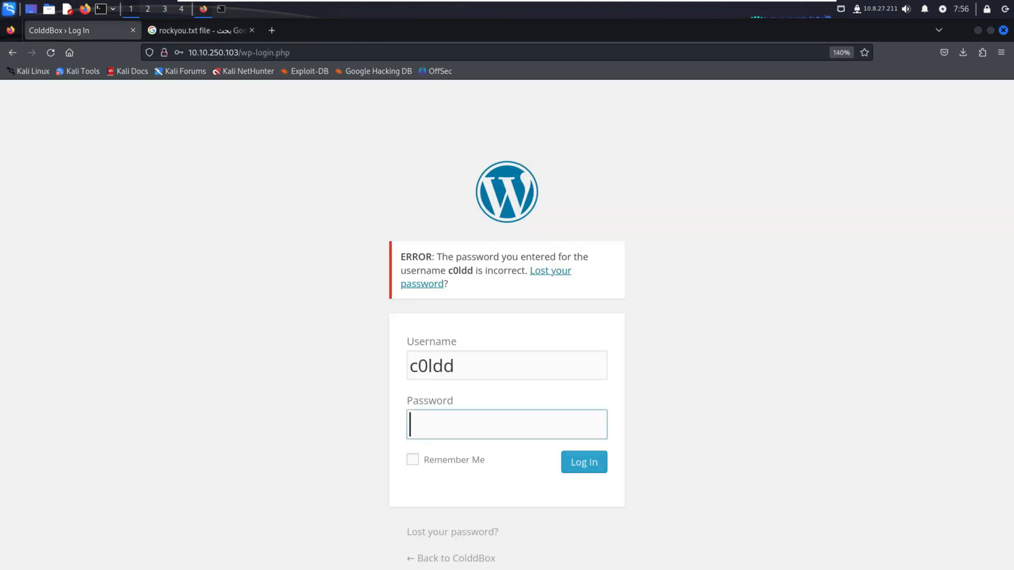
type("password")
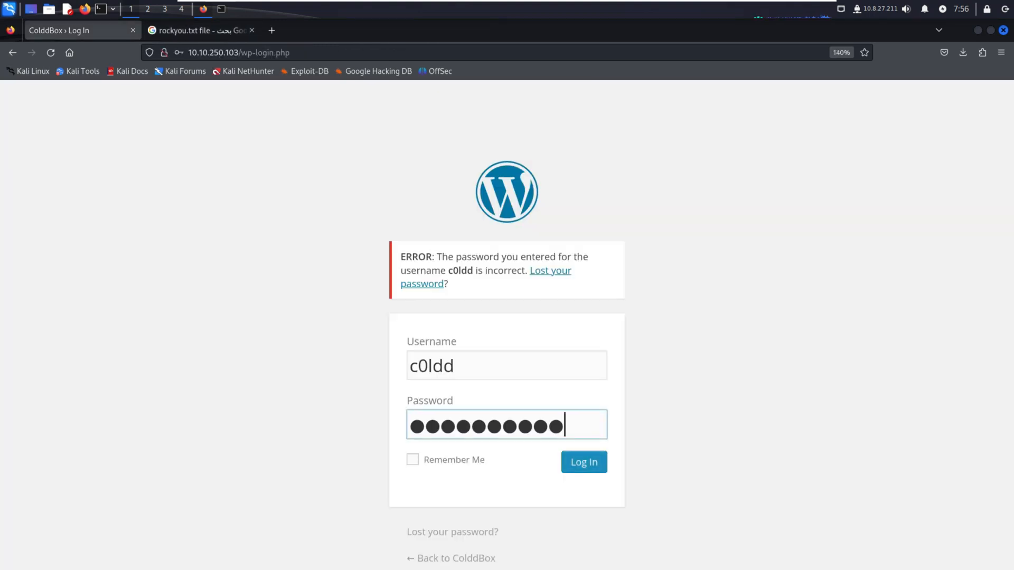
left_click(582, 462)
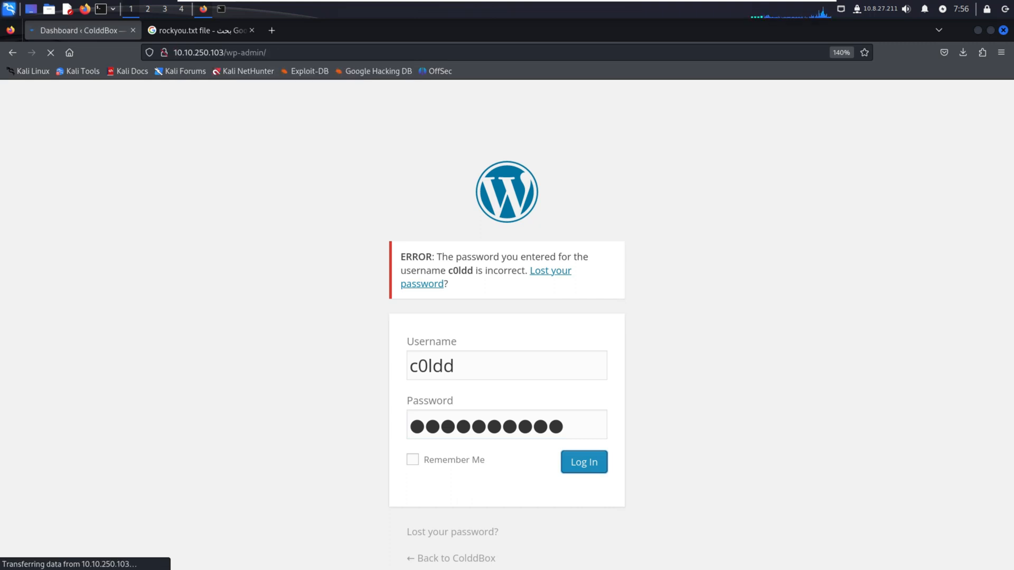
left_click(582, 461)
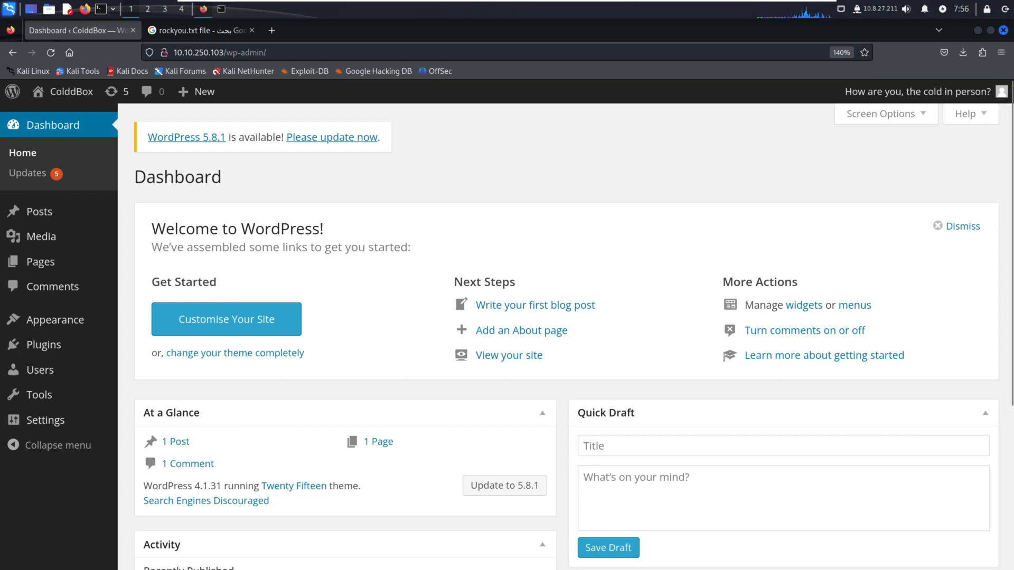
- Scroll the dashboard down to the At a Glance and Activity panels
scroll("down", 3)
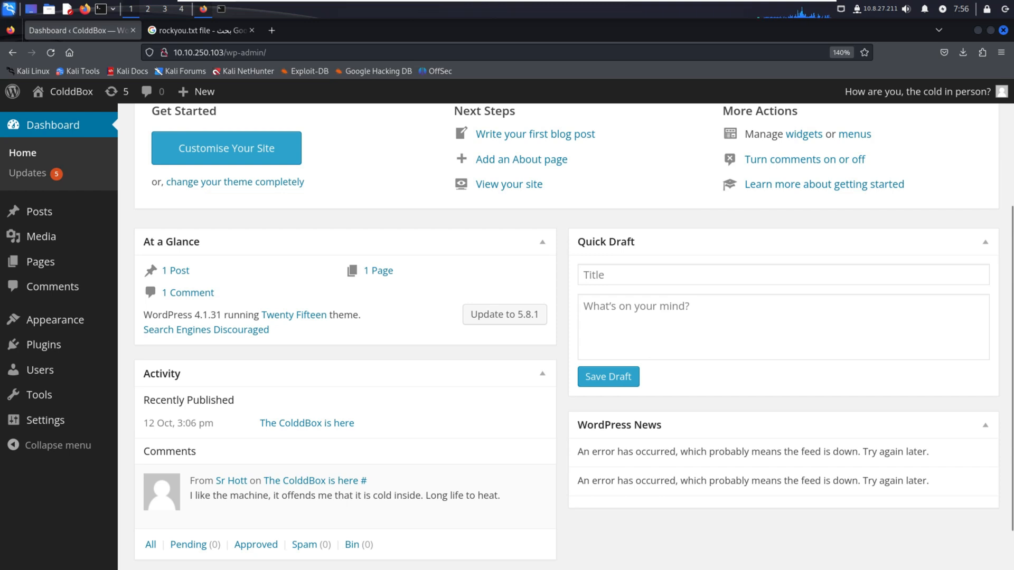